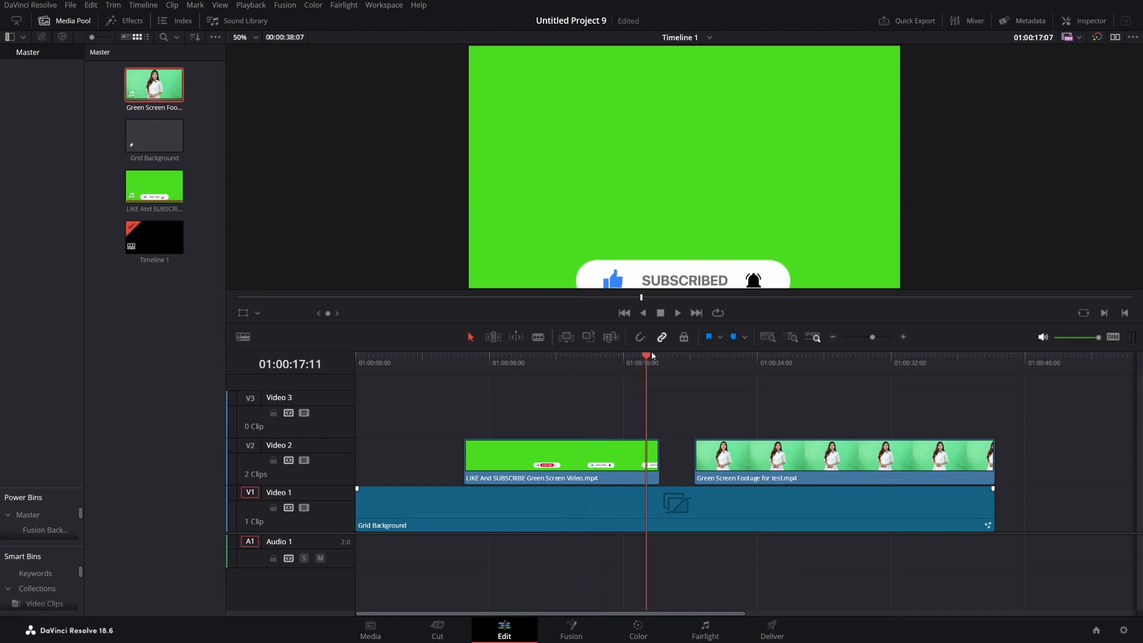
# Preview the presenter footage, then bring the LIKE and SUBSCRIBE clip into the Fusion page.
pyautogui.click(840, 357)
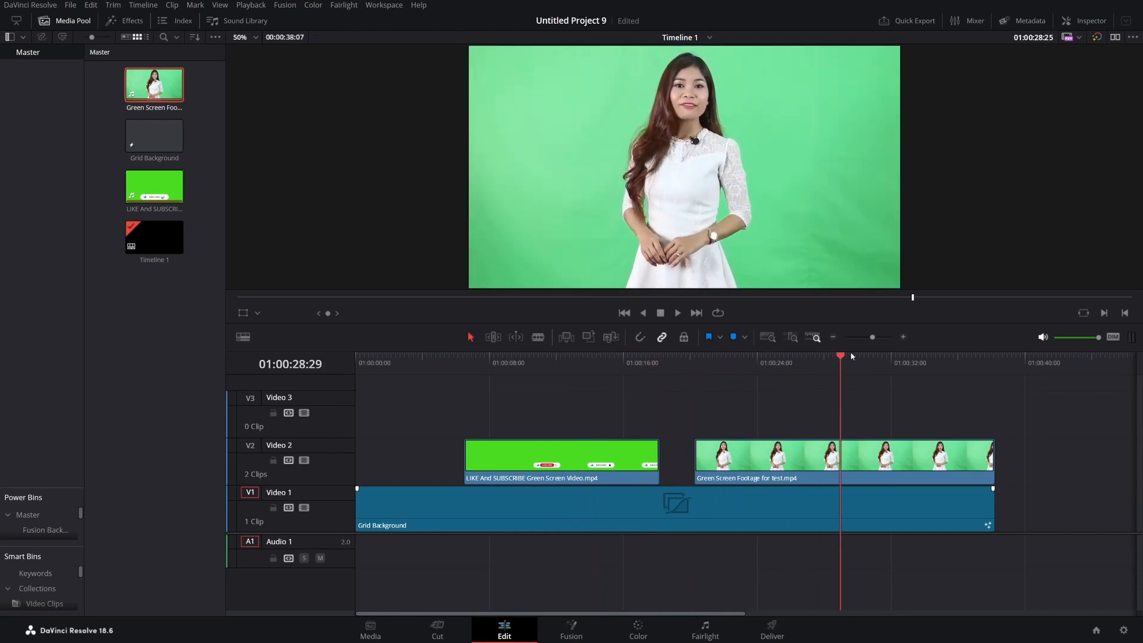
pyautogui.click(899, 360)
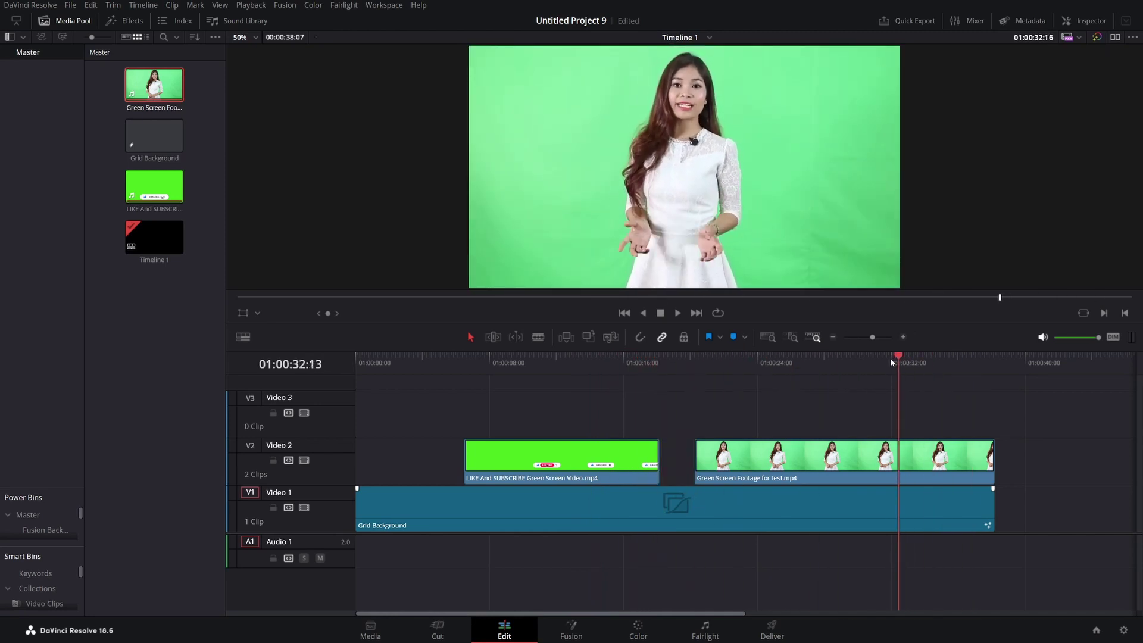
pyautogui.rightClick(561, 462)
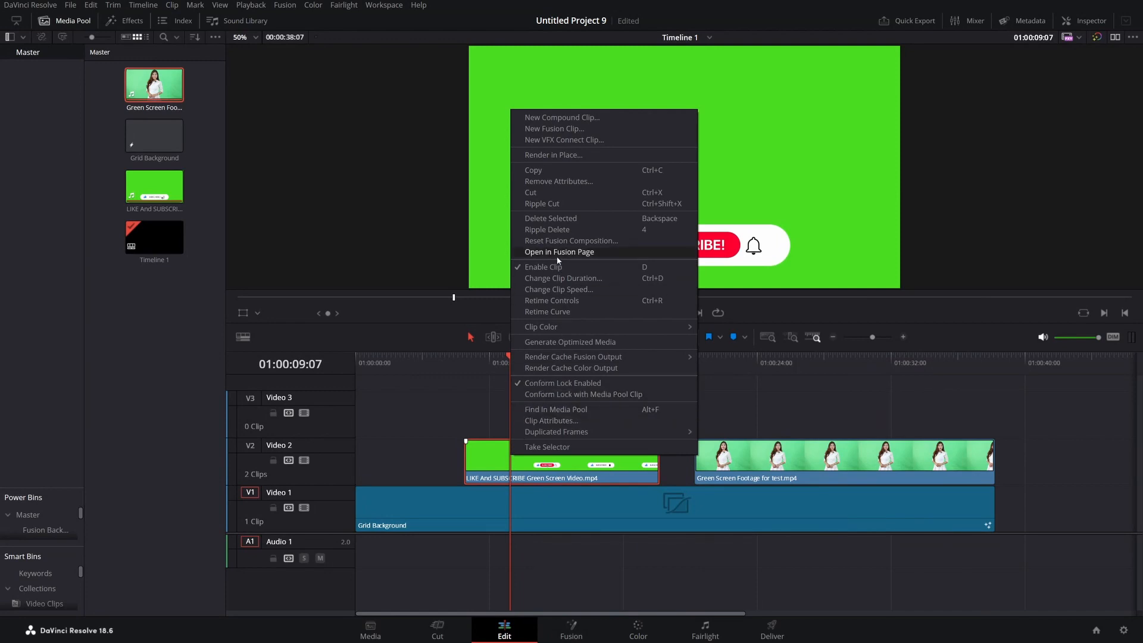
pyautogui.click(560, 252)
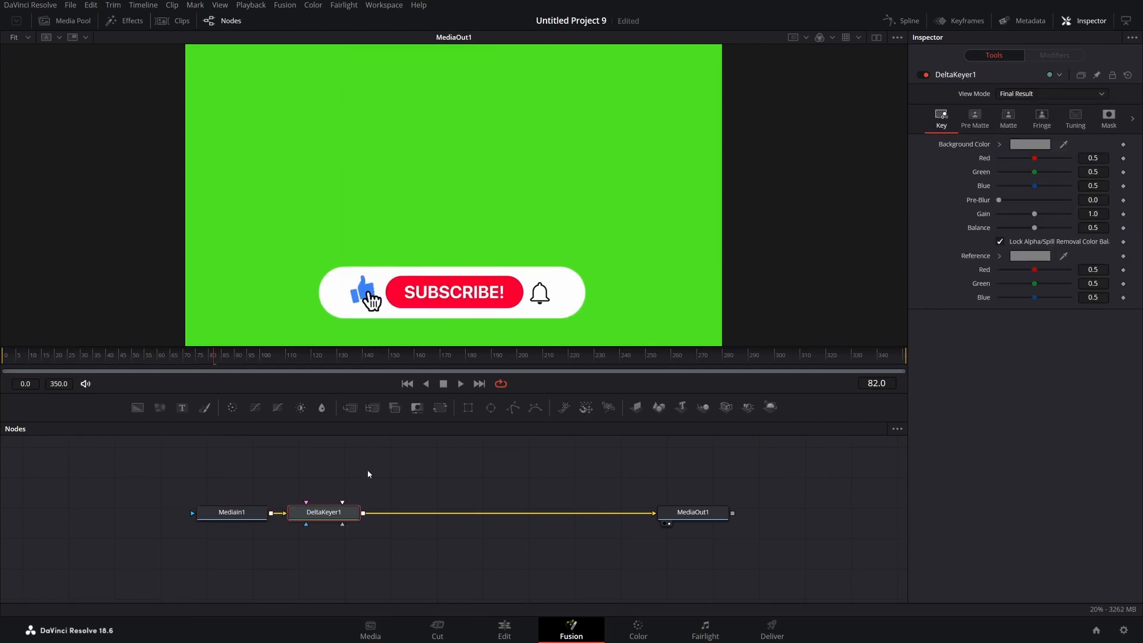
# Sample the green screen as the Delta Keyer key colour and return to the Edit page.
pyautogui.moveTo(323, 512); pyautogui.dragTo(437, 516)
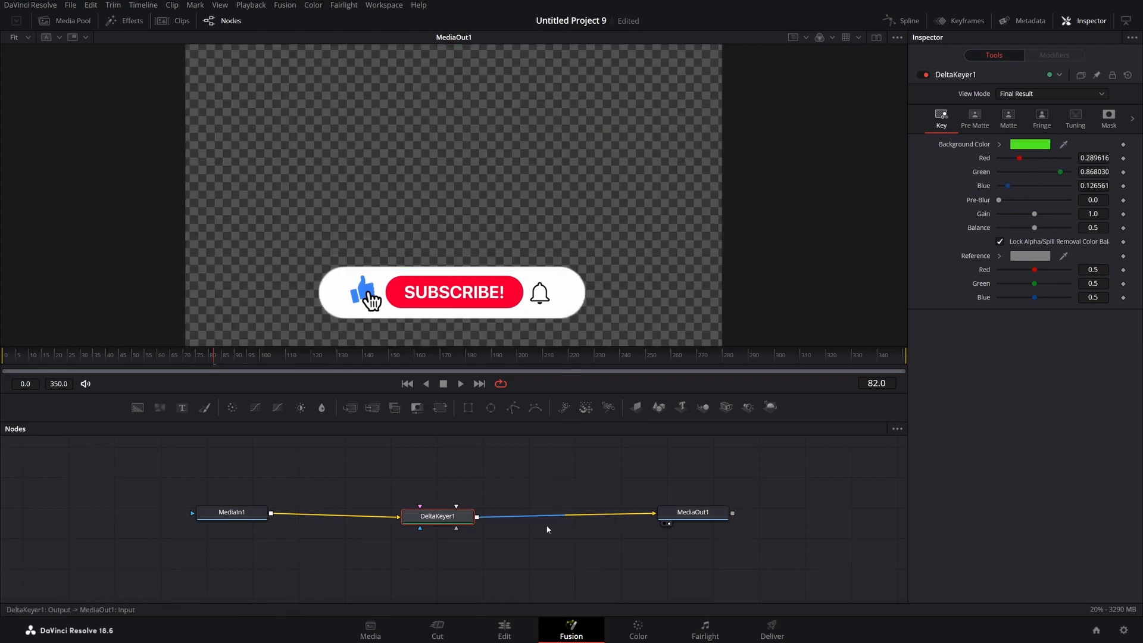
pyautogui.click(503, 626)
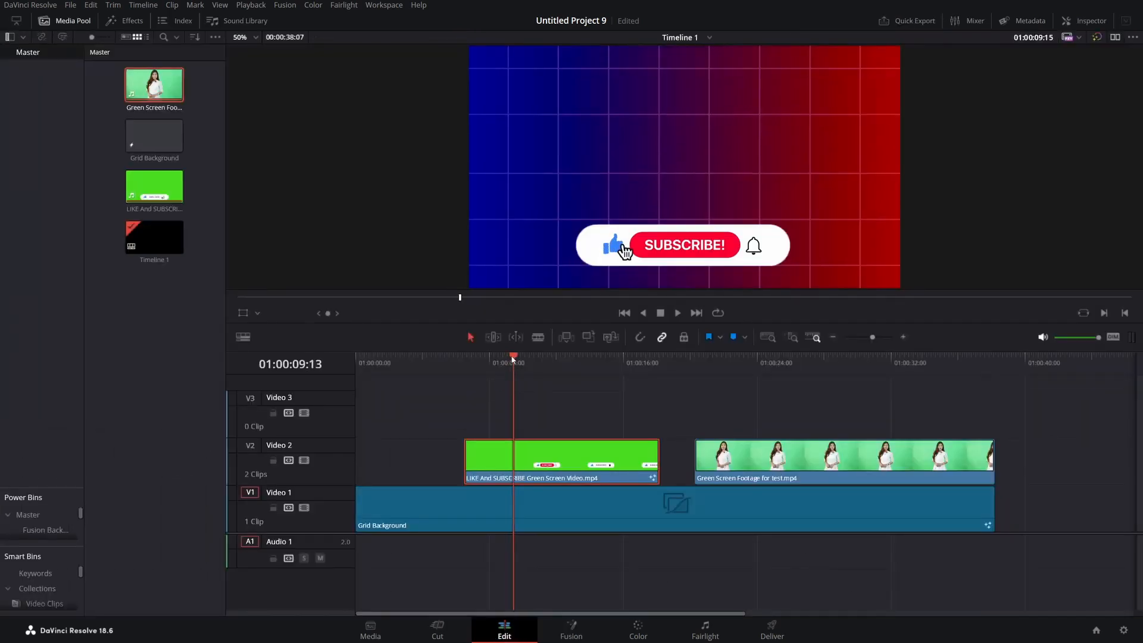
pyautogui.click(678, 312)
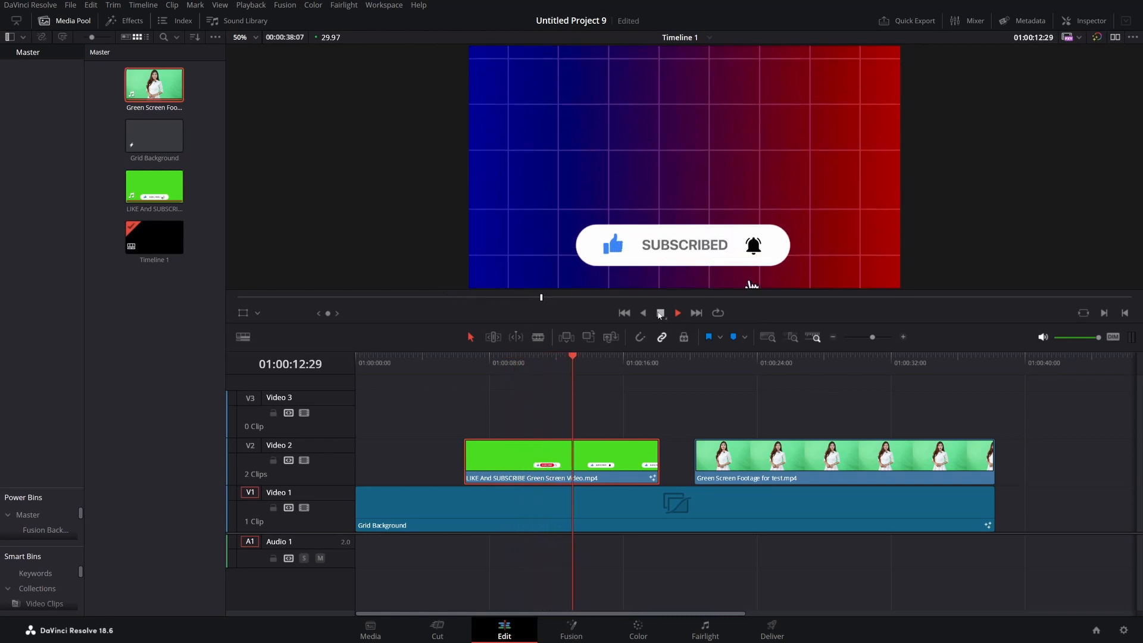
pyautogui.moveTo(661, 315)
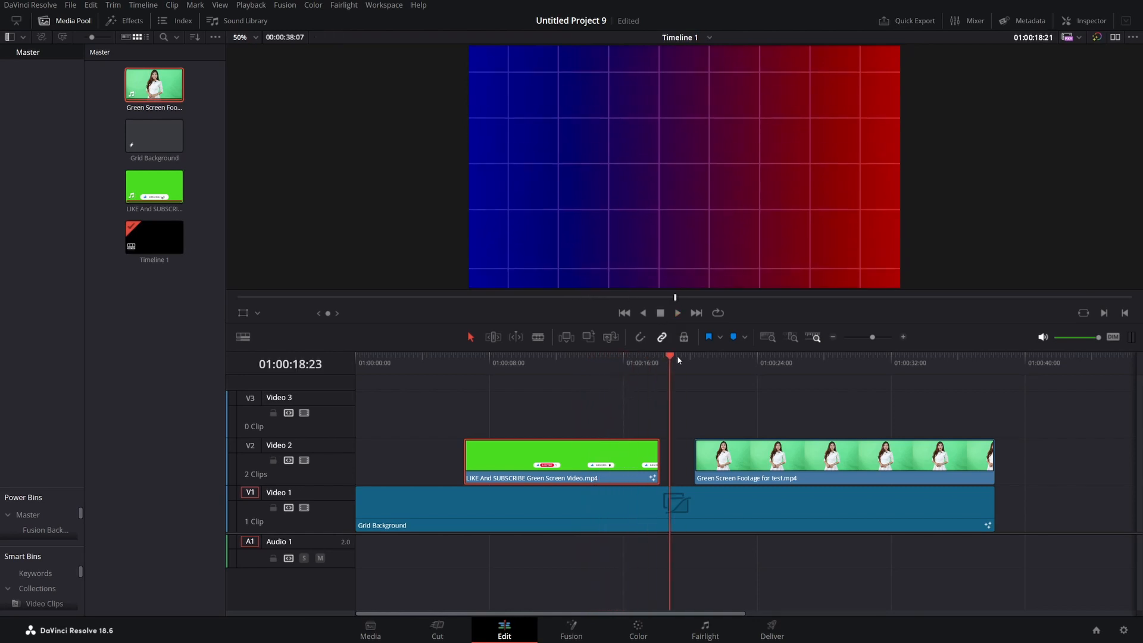
# Bring the Green Screen Footage clip into Fusion and key its green backdrop with the Delta Keyer eyedropper.
pyautogui.rightClick(757, 457)
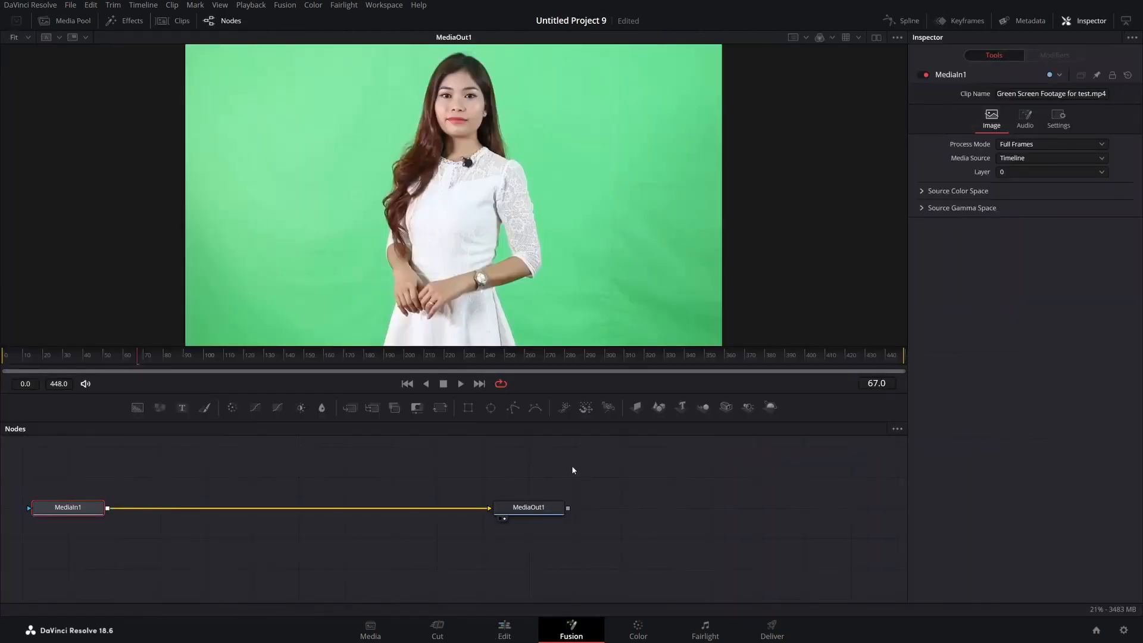
pyautogui.moveTo(68, 508); pyautogui.dragTo(234, 508)
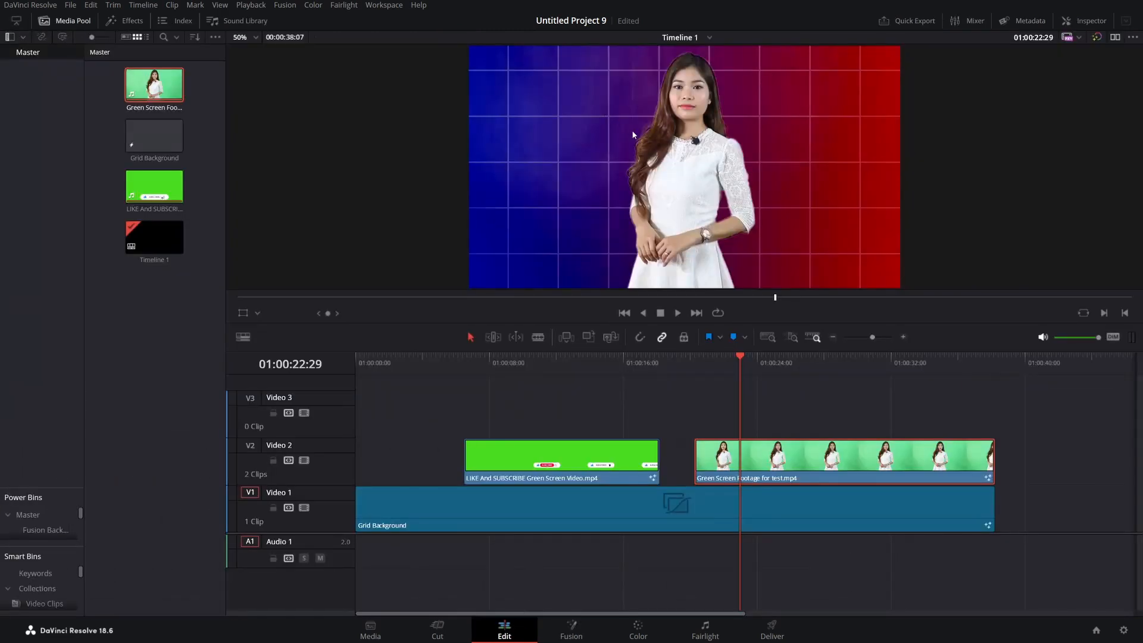
# Play the keyed presenter, reopen her Fusion composition and show the Delta Keyer's Matte settings.
pyautogui.click(678, 313)
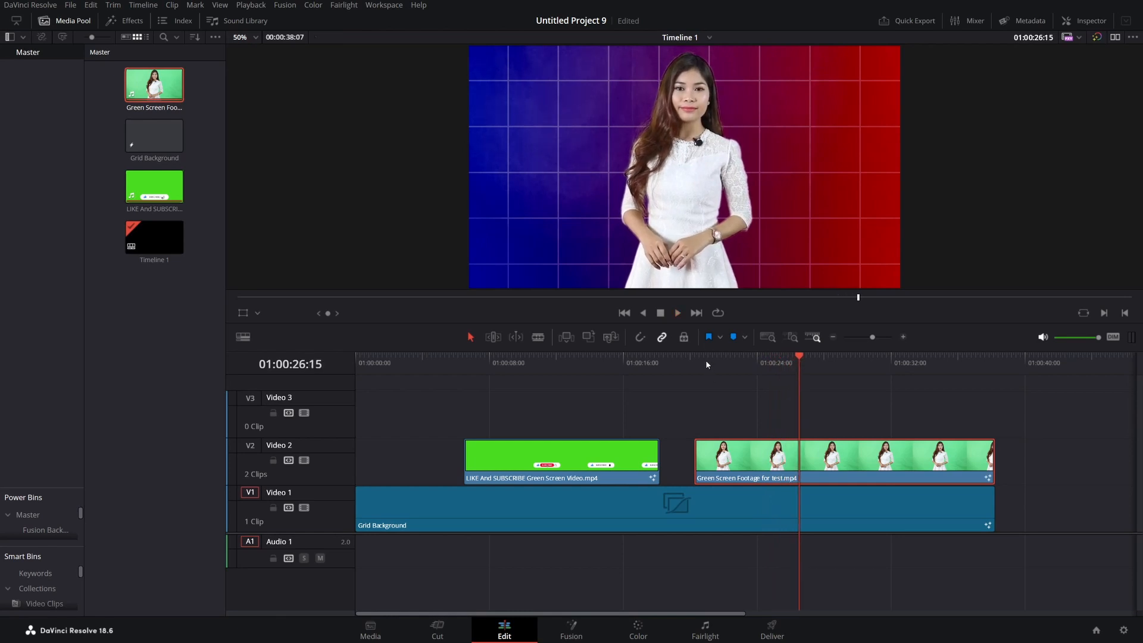
pyautogui.click(570, 629)
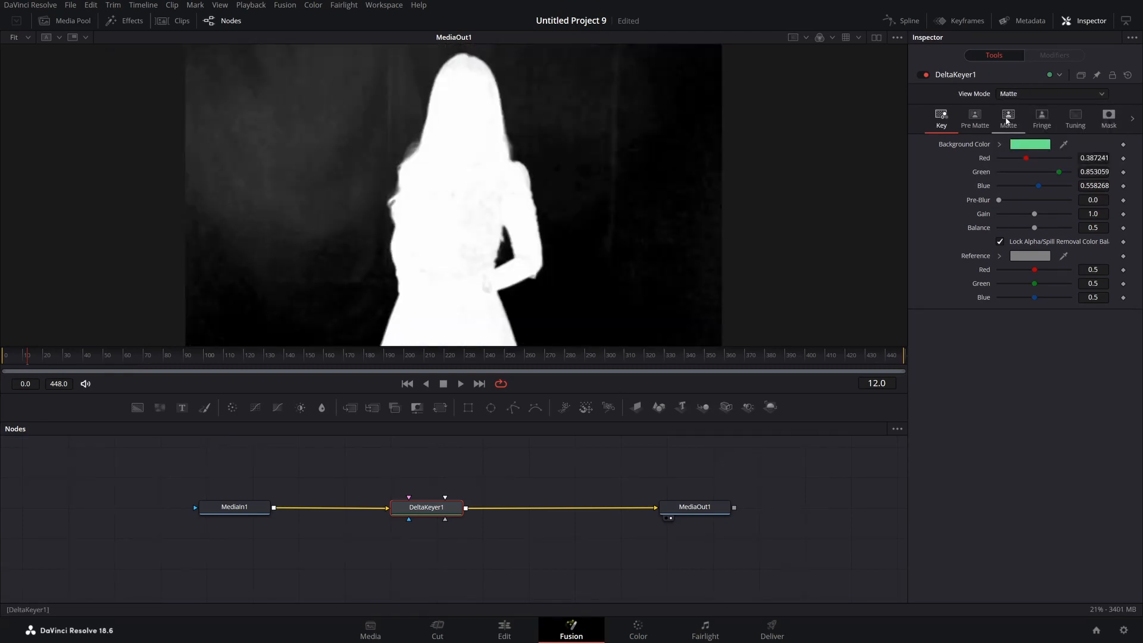
pyautogui.click(1007, 117)
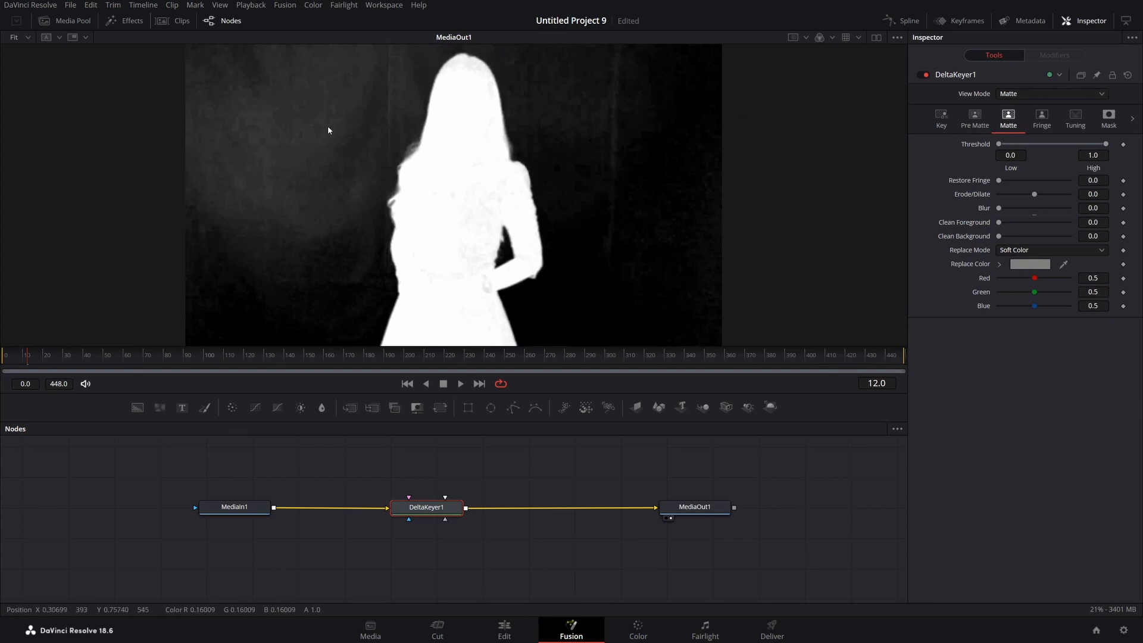
pyautogui.moveTo(507, 117)
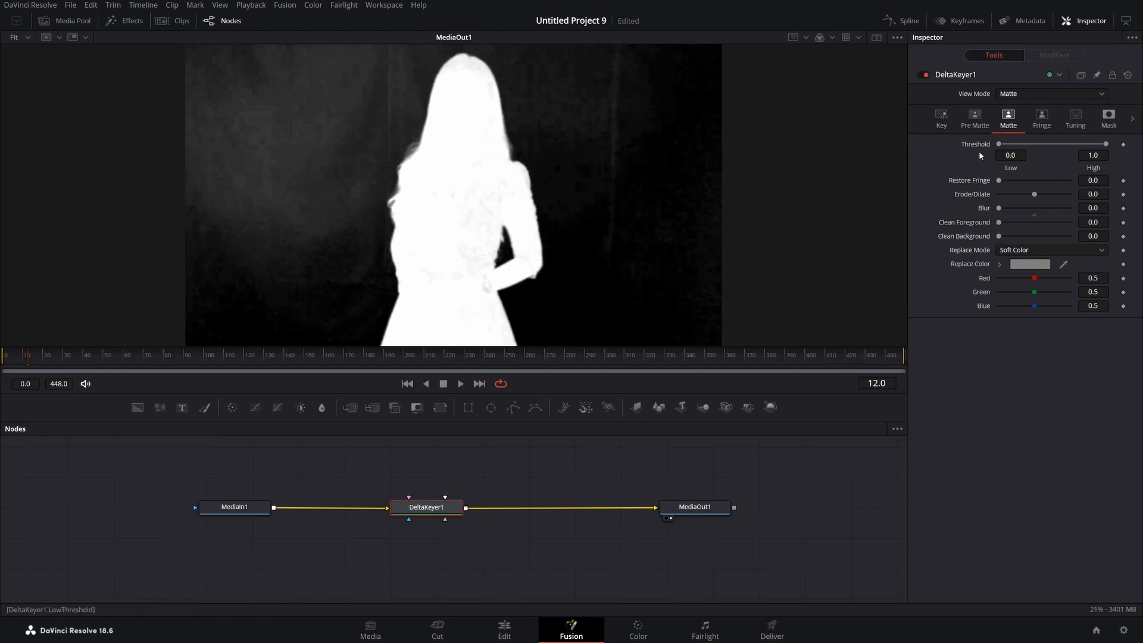
# Raise the matte Threshold Low to 0.306 so the background goes solid black.
pyautogui.moveTo(999, 144); pyautogui.dragTo(1005, 144)
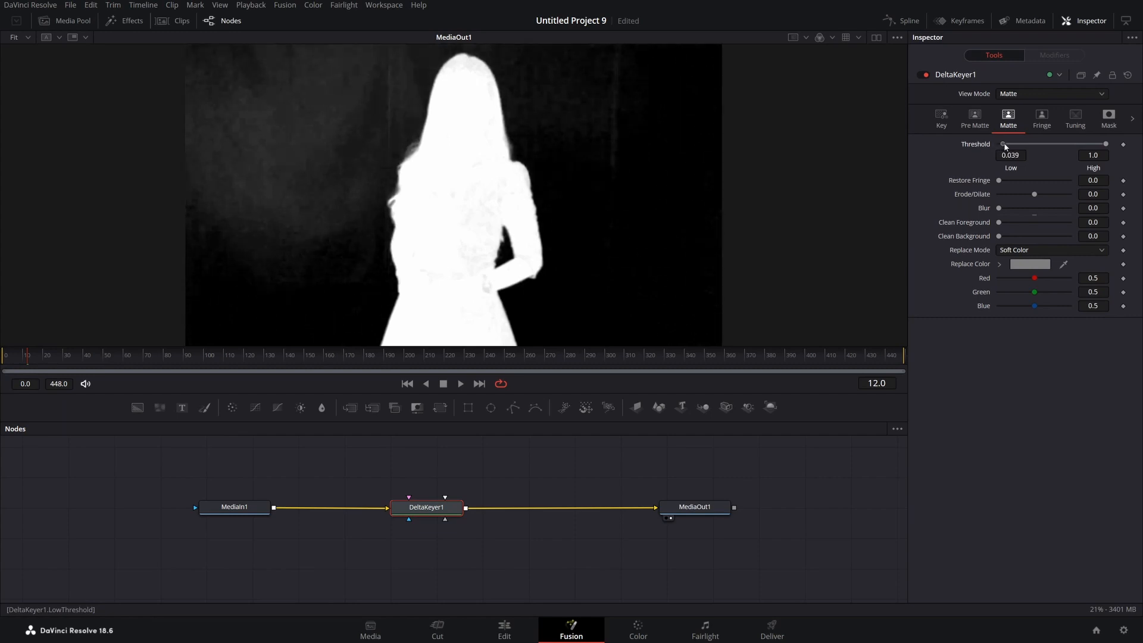
pyautogui.moveTo(1003, 144); pyautogui.dragTo(1021, 144)
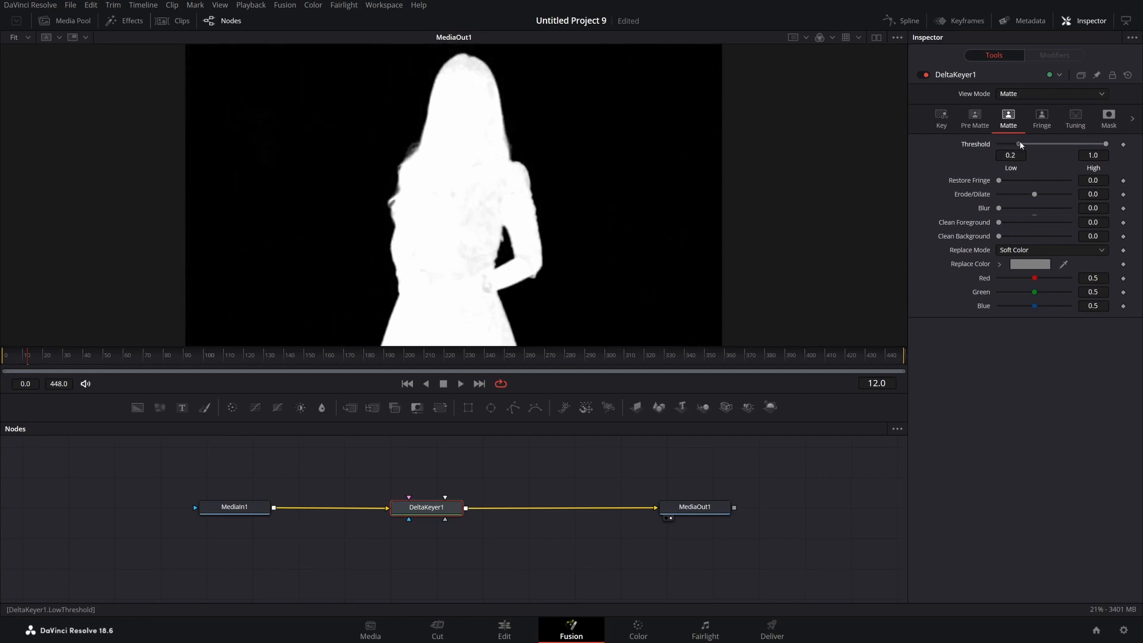
pyautogui.moveTo(1021, 144); pyautogui.dragTo(1028, 144)
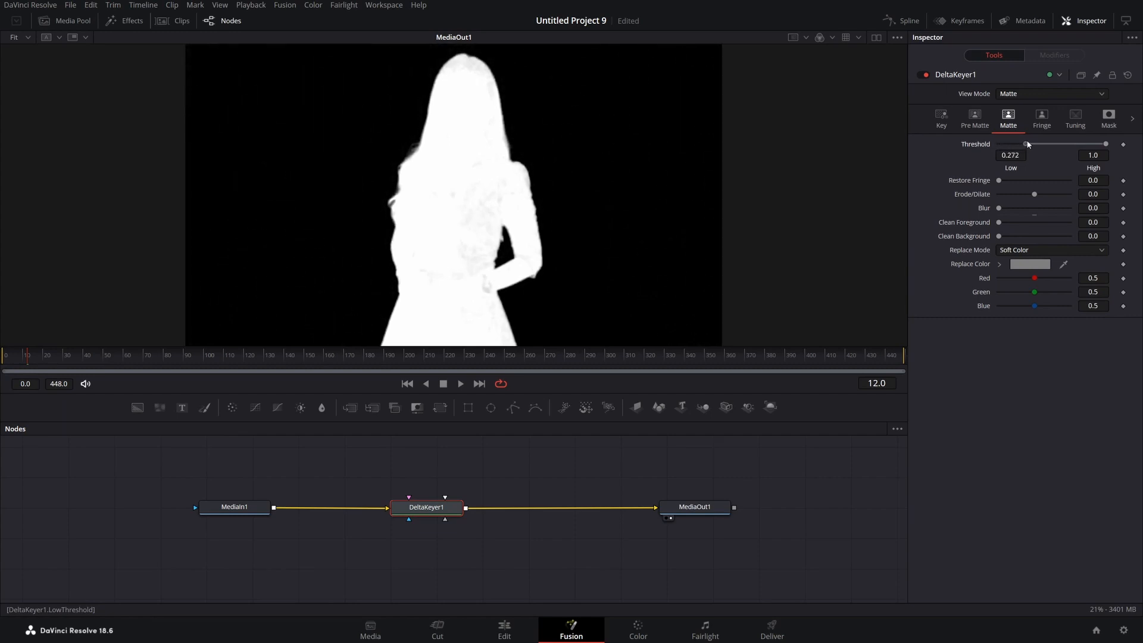
pyautogui.moveTo(1027, 144); pyautogui.dragTo(1029, 144)
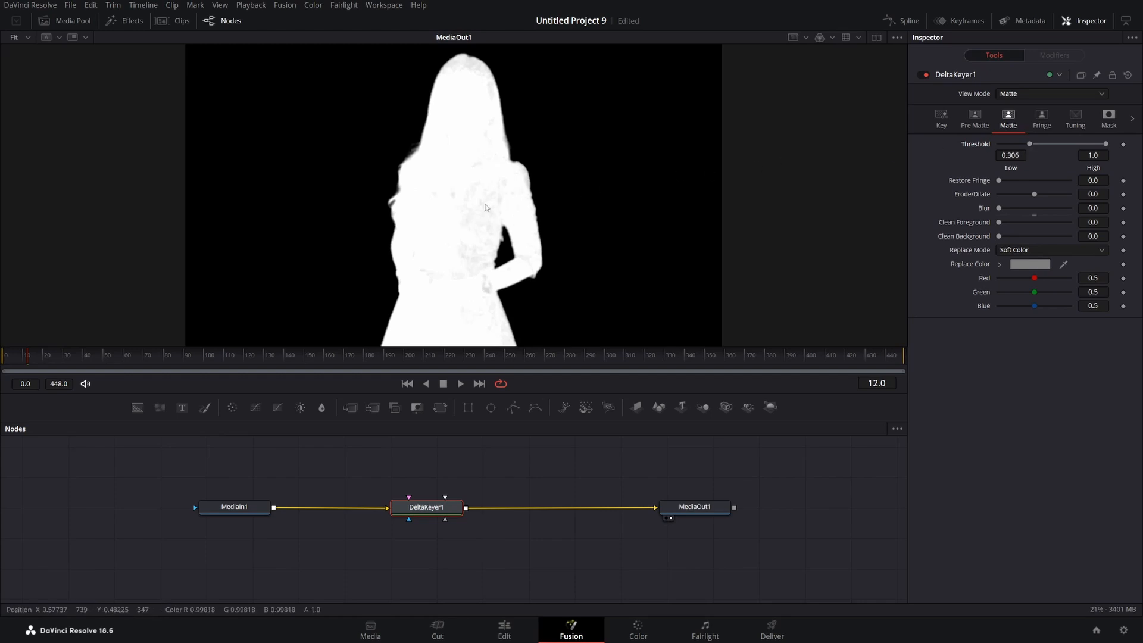
pyautogui.moveTo(488, 201)
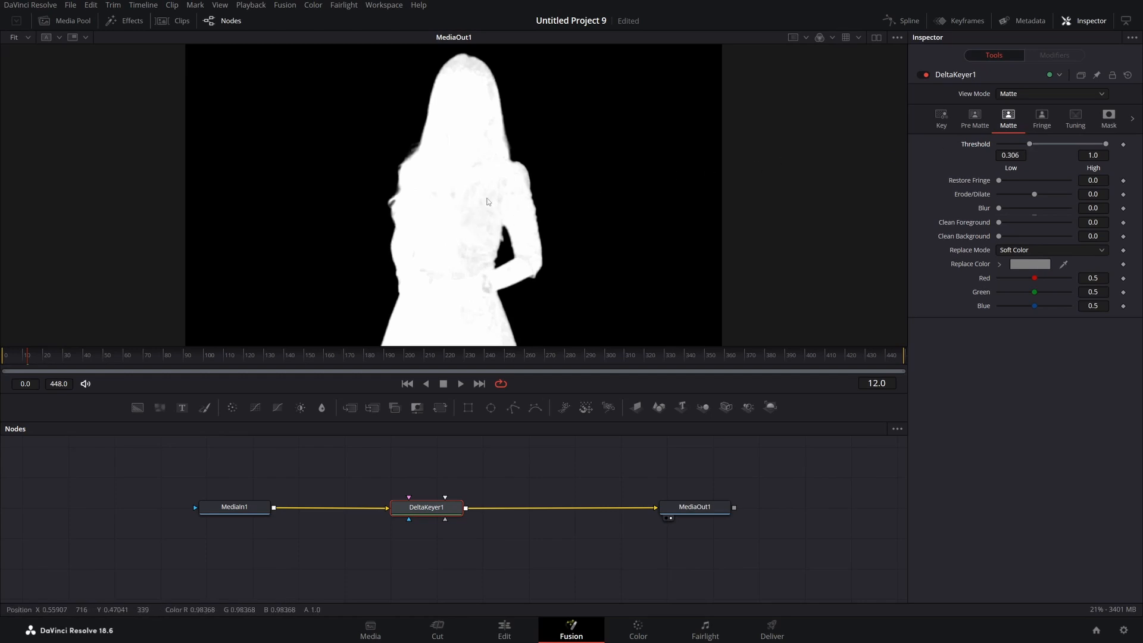
# Lower the matte Threshold High to 0.65 so the presenter's silhouette goes solid white.
pyautogui.moveTo(1109, 144); pyautogui.dragTo(1106, 144)
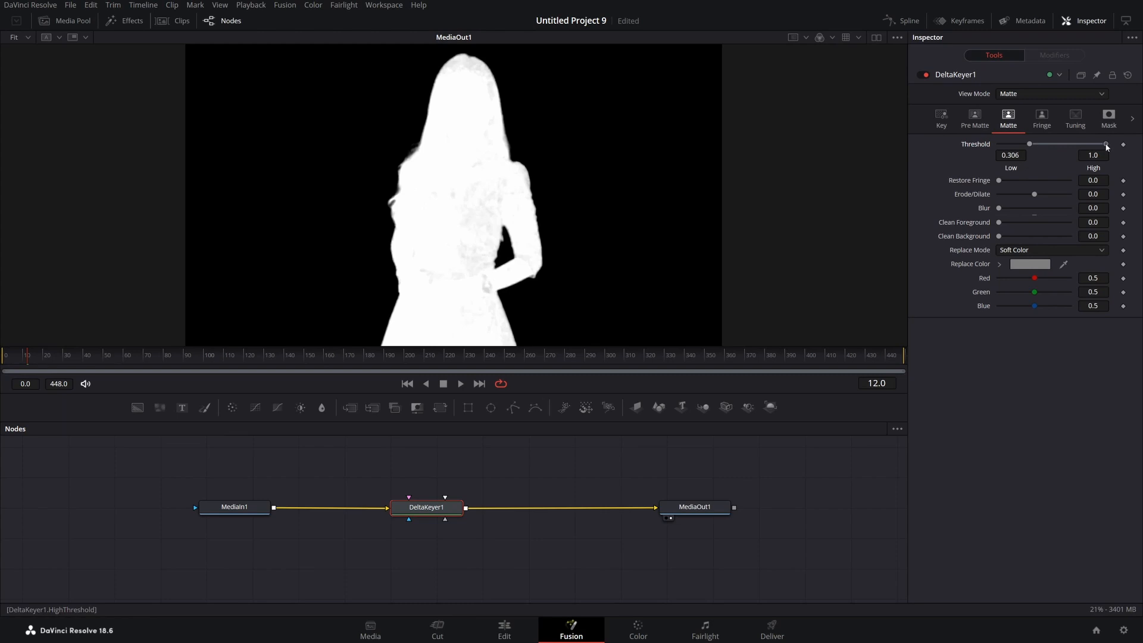
pyautogui.moveTo(1107, 144); pyautogui.dragTo(1075, 144)
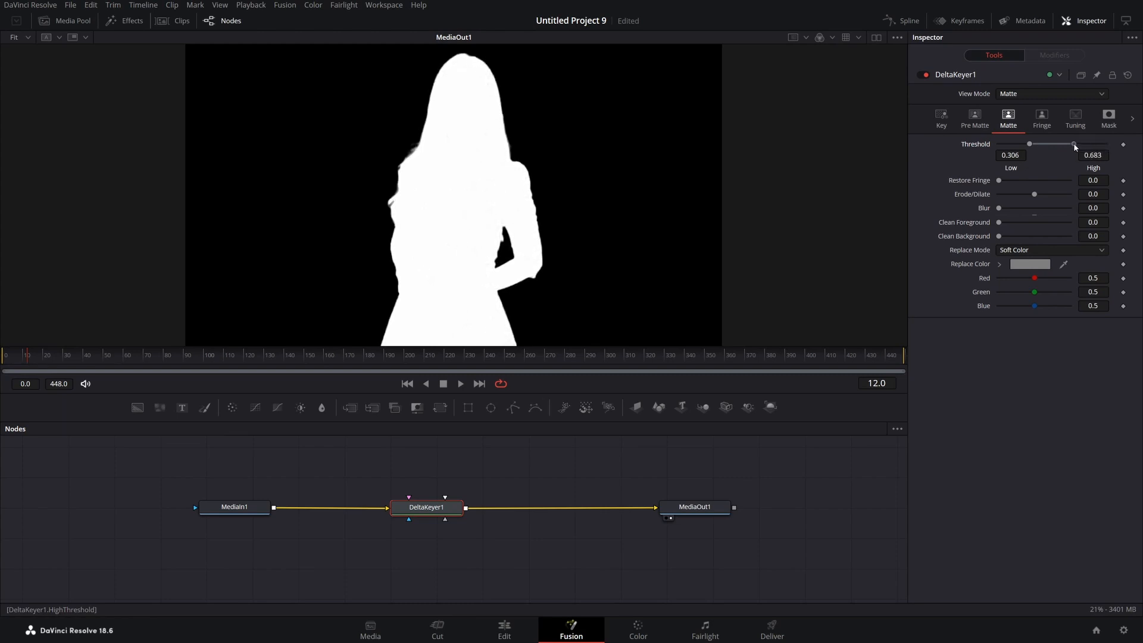
pyautogui.moveTo(1074, 144); pyautogui.dragTo(1071, 144)
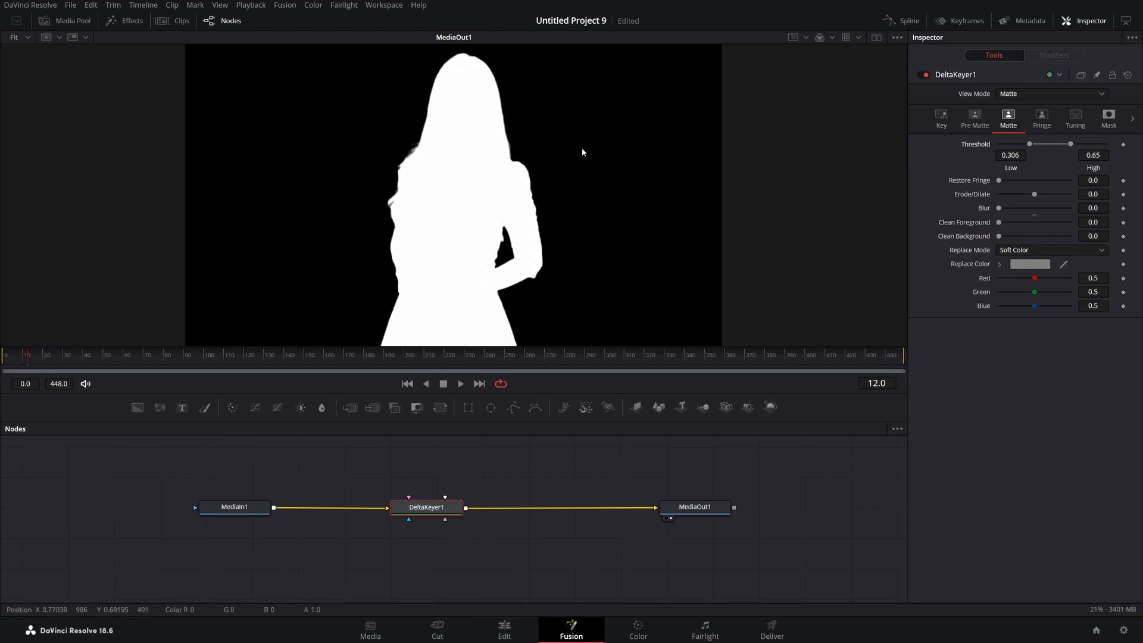
pyautogui.moveTo(640, 252)
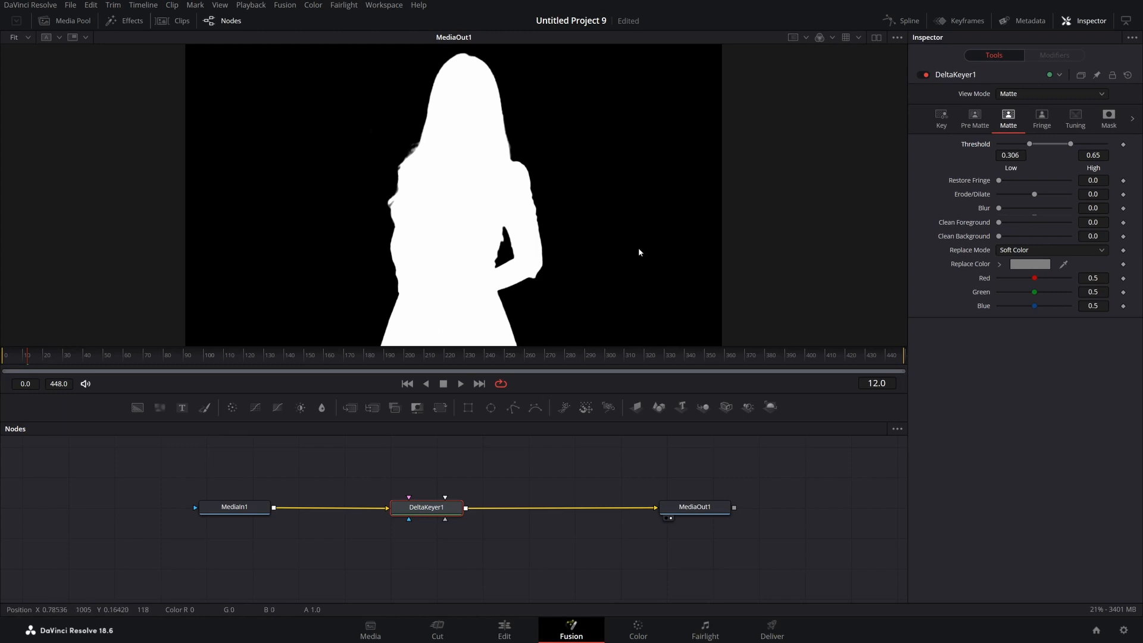
# Set the keyer View Mode to Final Result and play the presenter over the grid on the Edit page.
pyautogui.click(1052, 93)
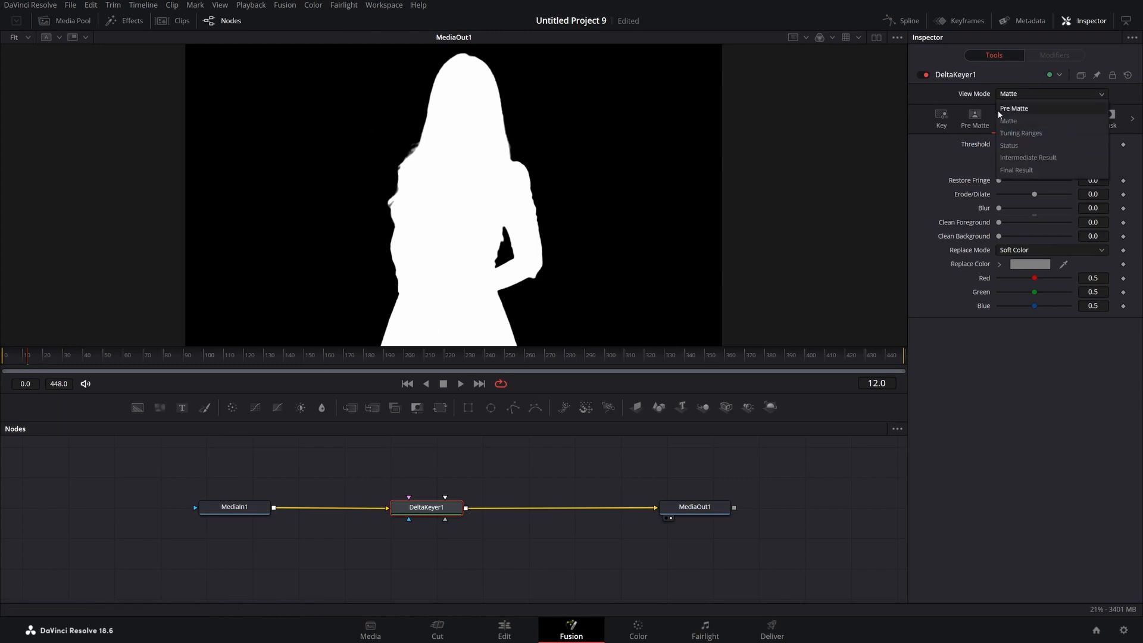
pyautogui.click(1018, 169)
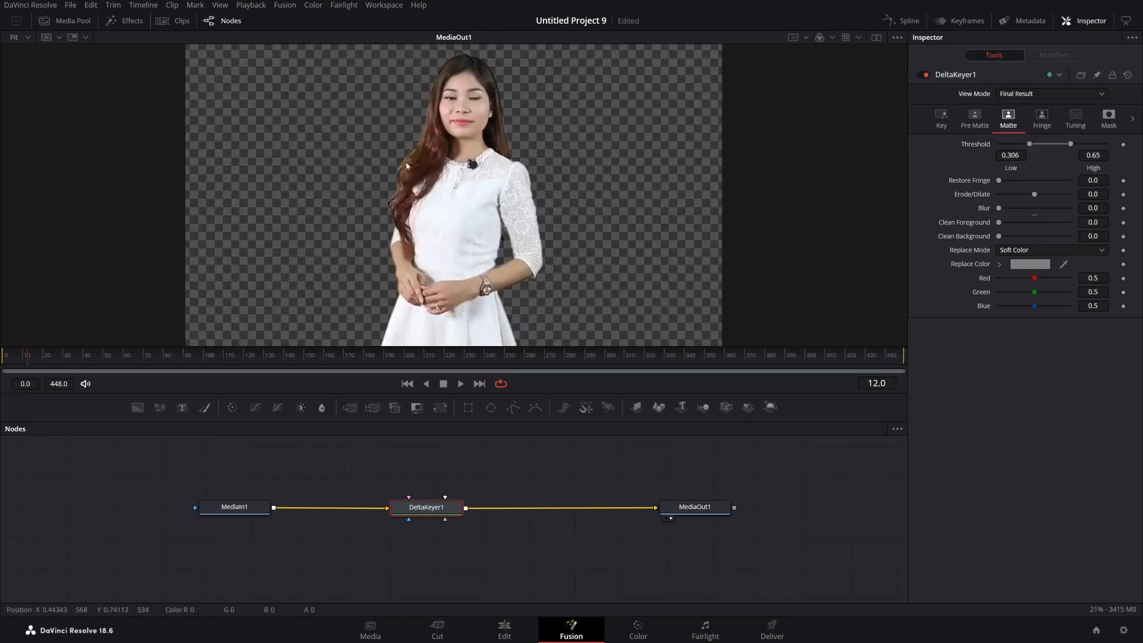
pyautogui.click(504, 631)
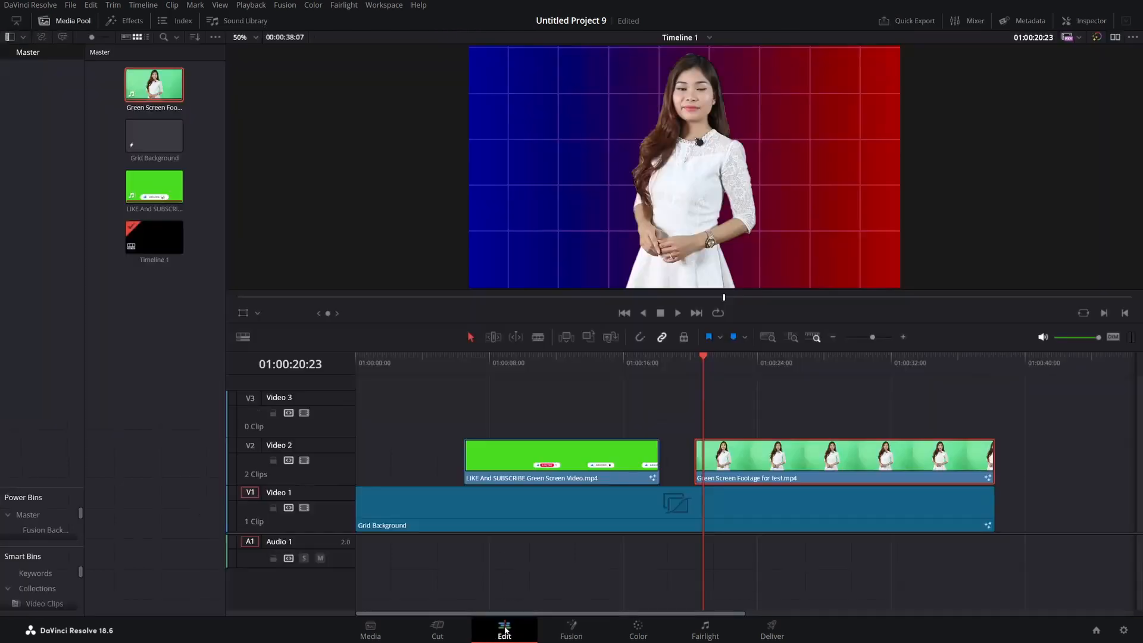
pyautogui.click(677, 314)
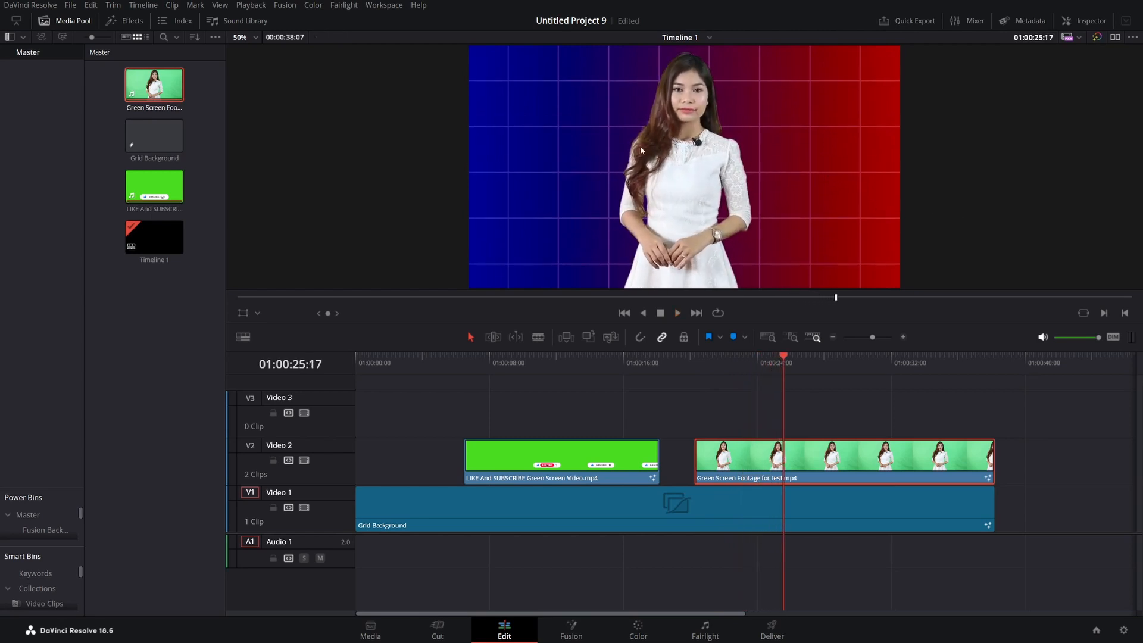
# Revisit the Fusion keyer to nudge Threshold Low to 0.472, finishing on the Edit page composite.
pyautogui.click(570, 630)
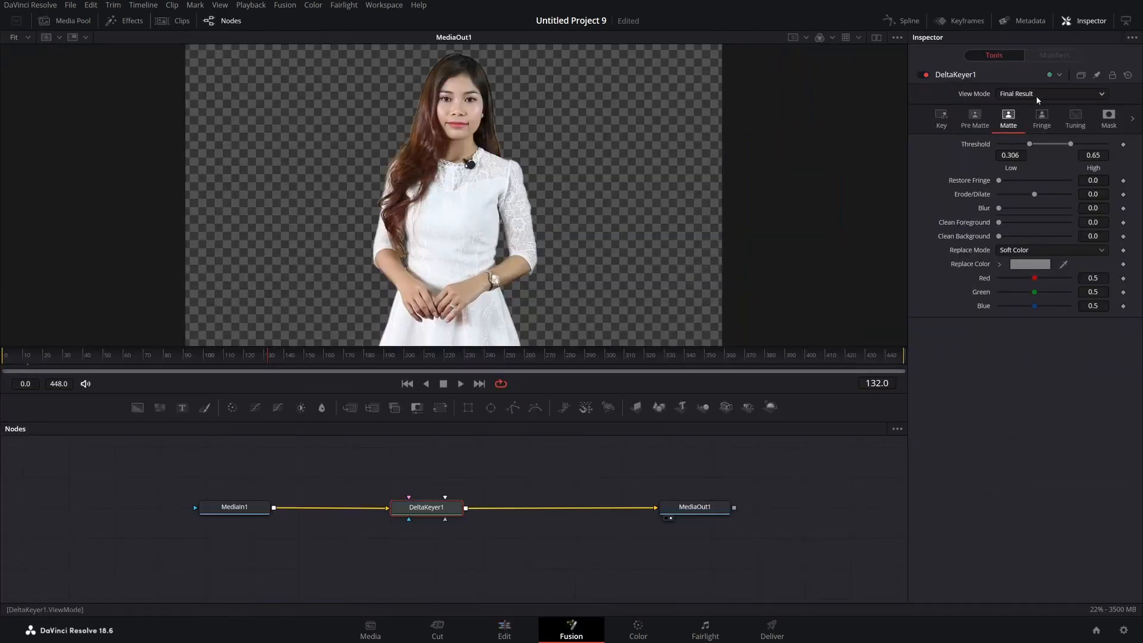
pyautogui.click(504, 630)
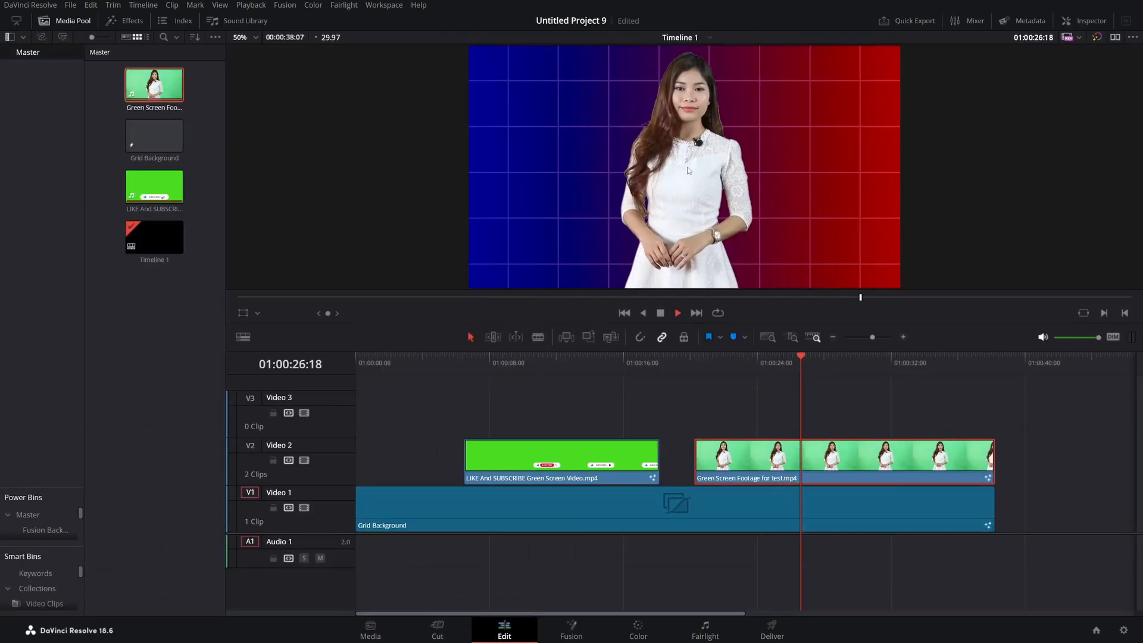
pyautogui.click(571, 626)
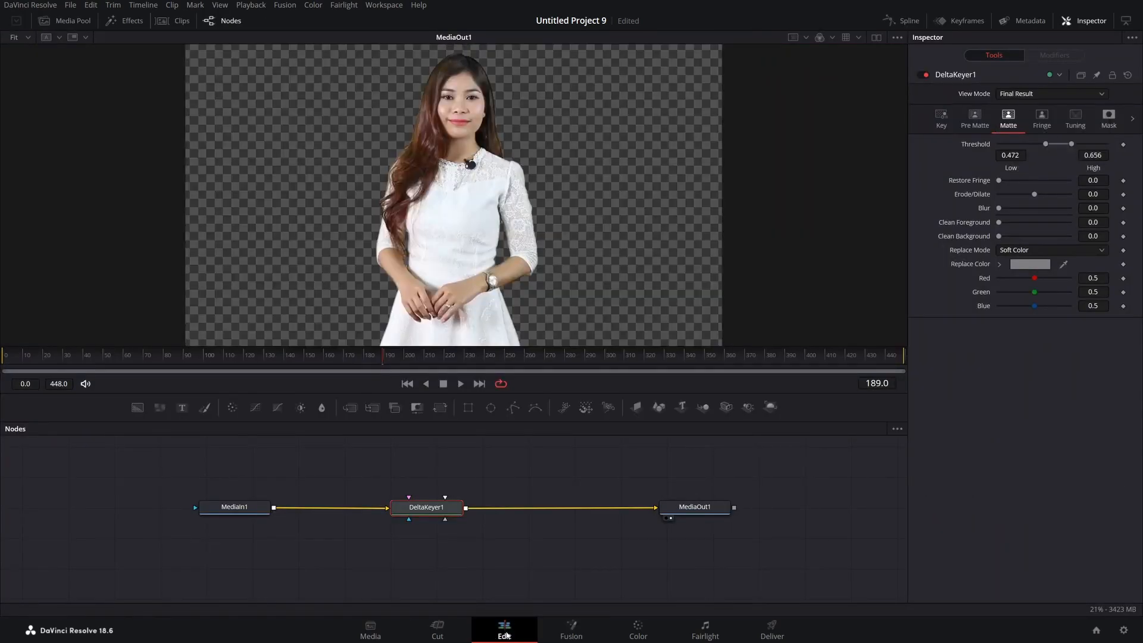
pyautogui.click(505, 631)
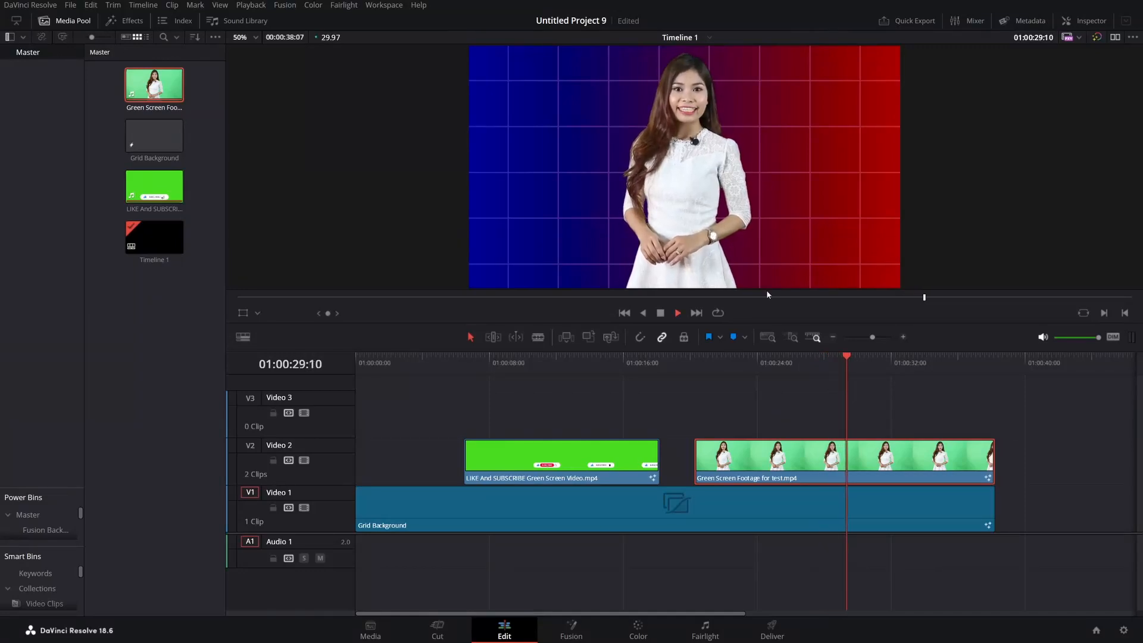